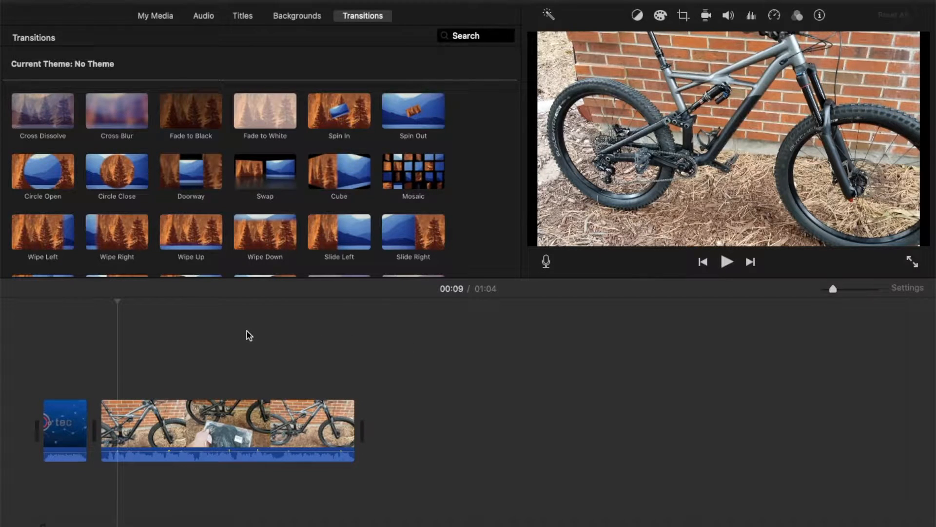
{"action": "mouse_move", "coordinate": [175, 355]}
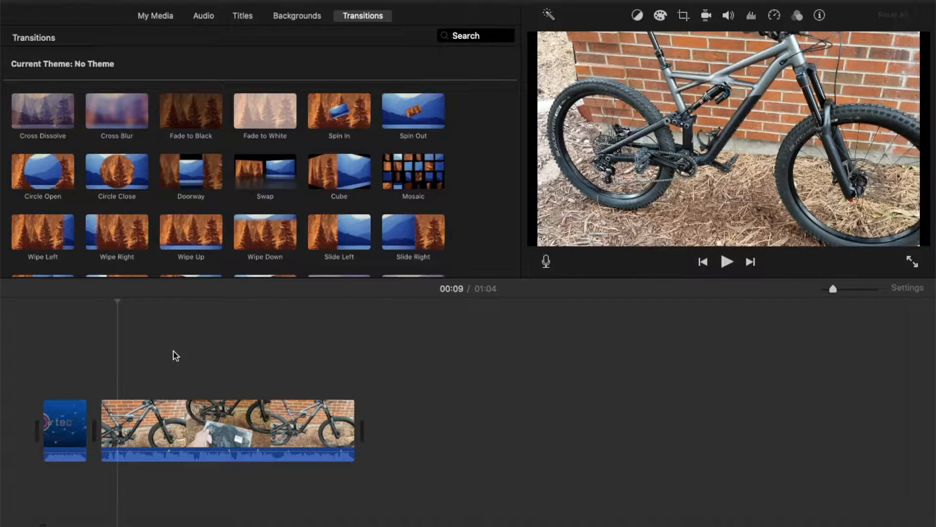
{"action": "mouse_move", "coordinate": [153, 363]}
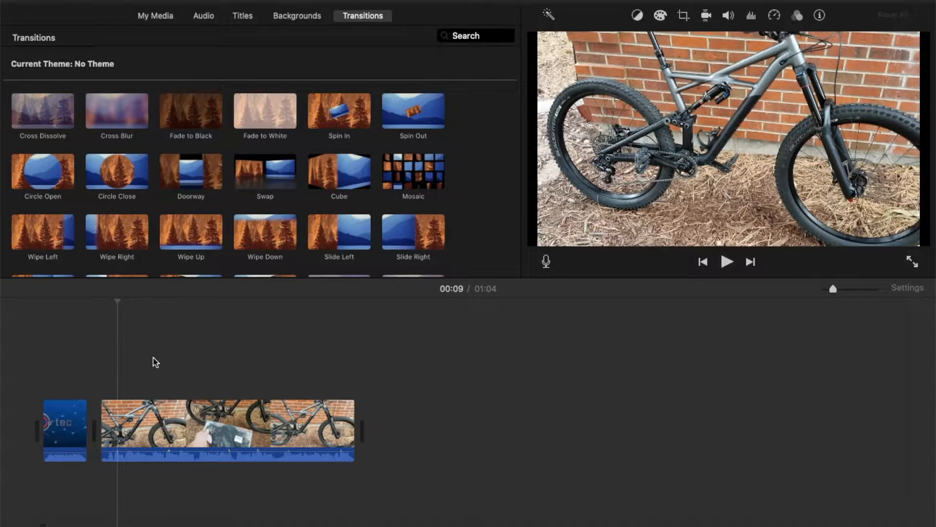
{"action": "mouse_move", "coordinate": [209, 360]}
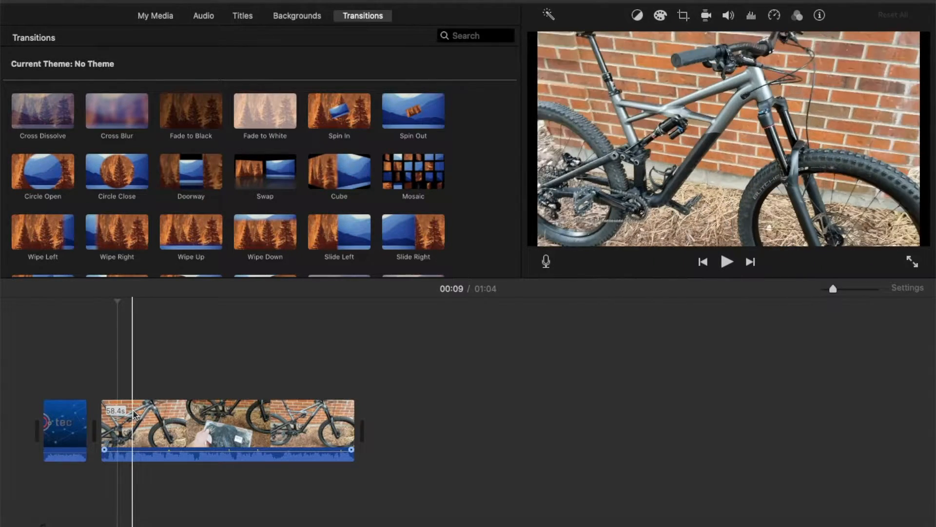
{"action": "mouse_move", "coordinate": [136, 412]}
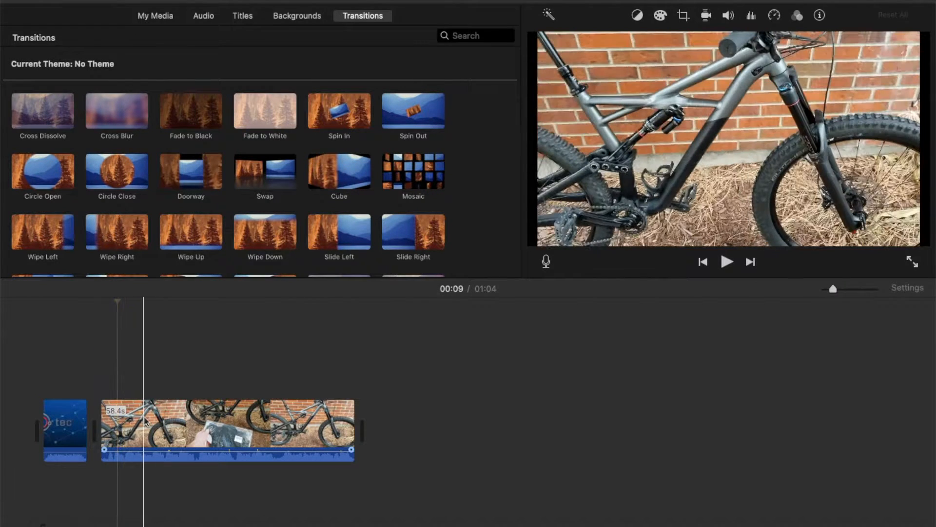
{"action": "mouse_move", "coordinate": [147, 422]}
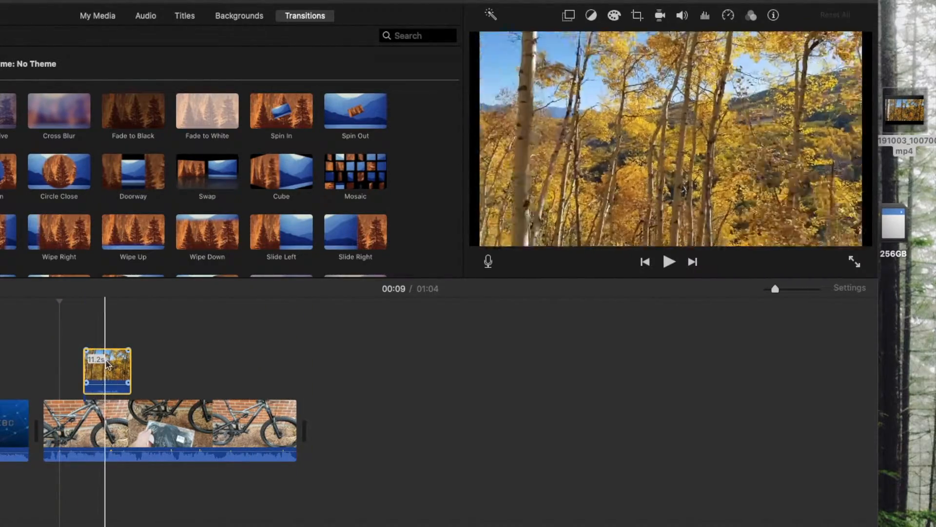
Place the aspen forest clip into the main storyline after the bike review clip
{"action": "left_click", "coordinate": [174, 429]}
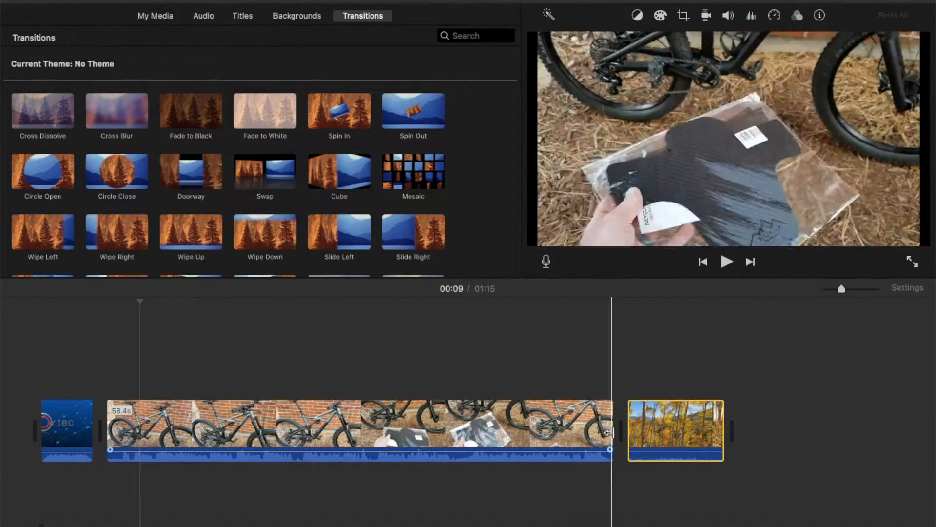
Select the aspen forest clip to move it back above the bike review clip as an overlay
{"action": "left_click", "coordinate": [675, 430]}
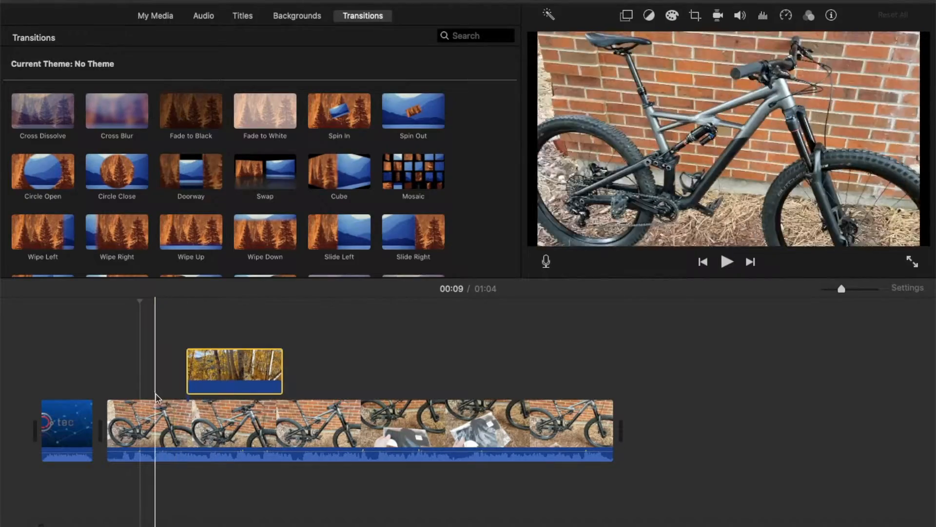
{"action": "left_click", "coordinate": [234, 370]}
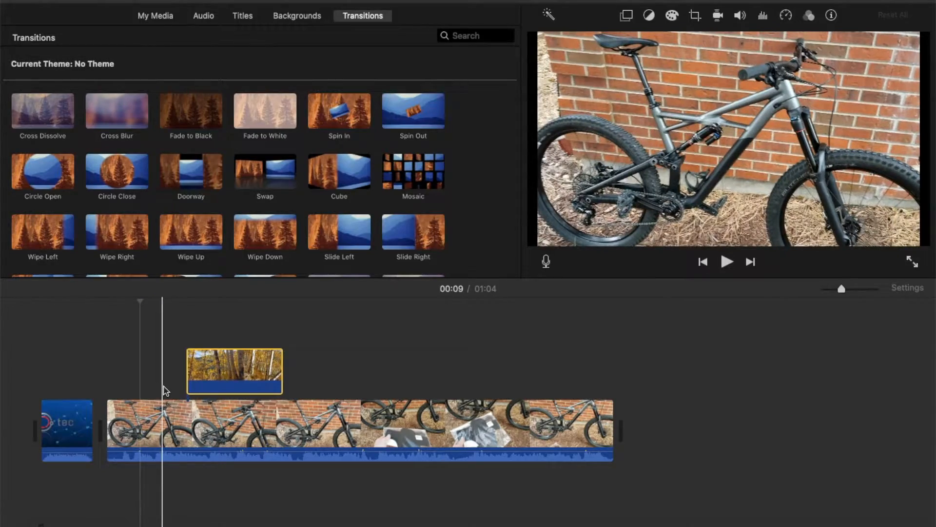
{"action": "left_click", "coordinate": [726, 262]}
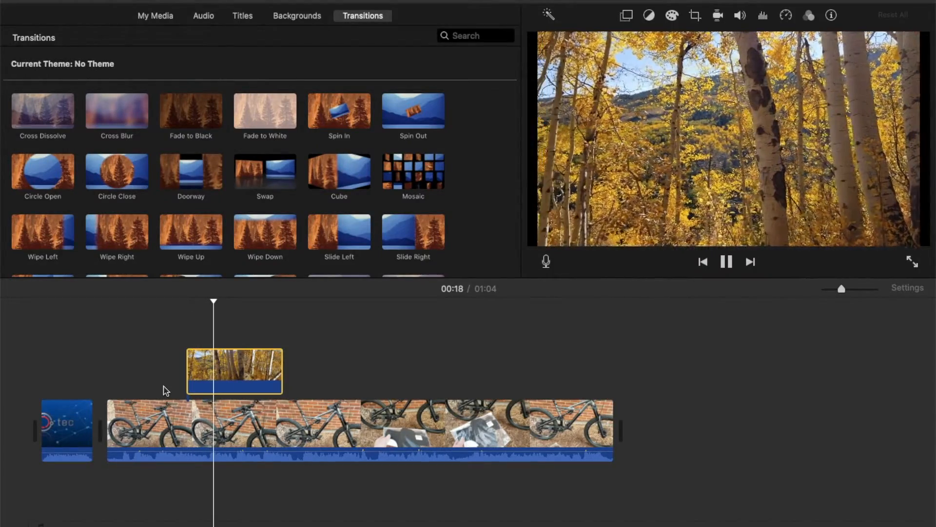
{"action": "left_click", "coordinate": [726, 261]}
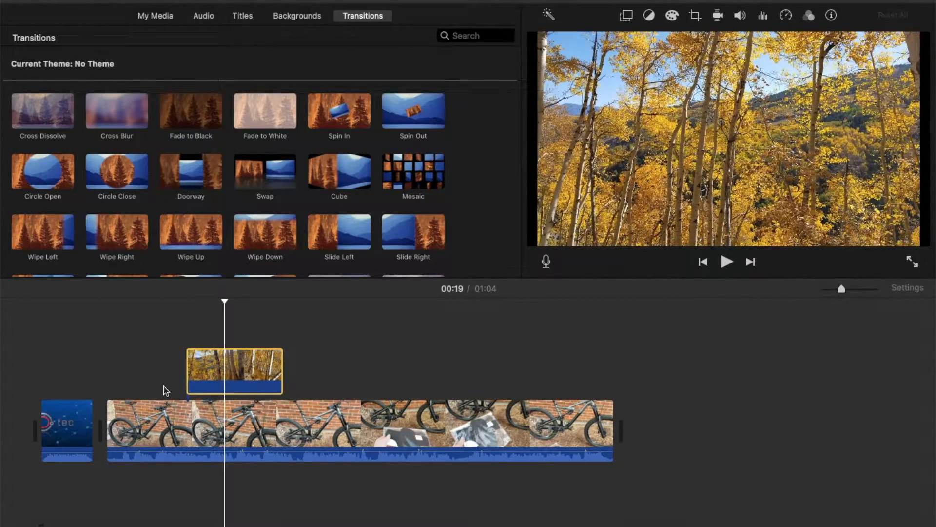
{"action": "left_click", "coordinate": [262, 429]}
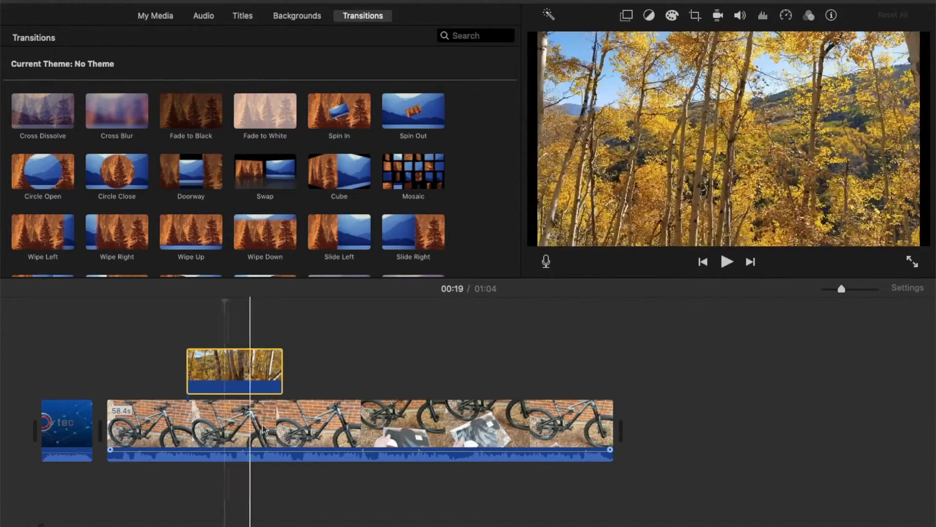
{"action": "left_click", "coordinate": [337, 419]}
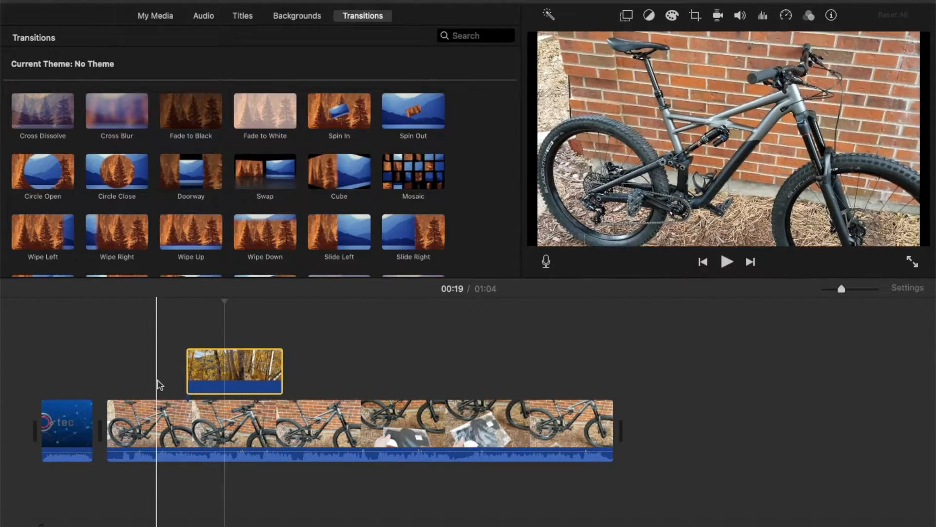
{"action": "left_click", "coordinate": [182, 427]}
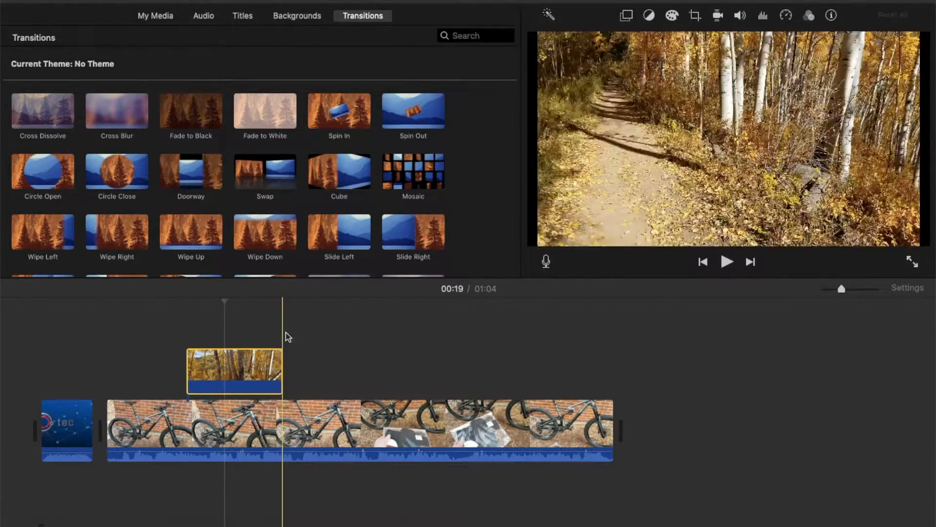
{"action": "left_click", "coordinate": [233, 371]}
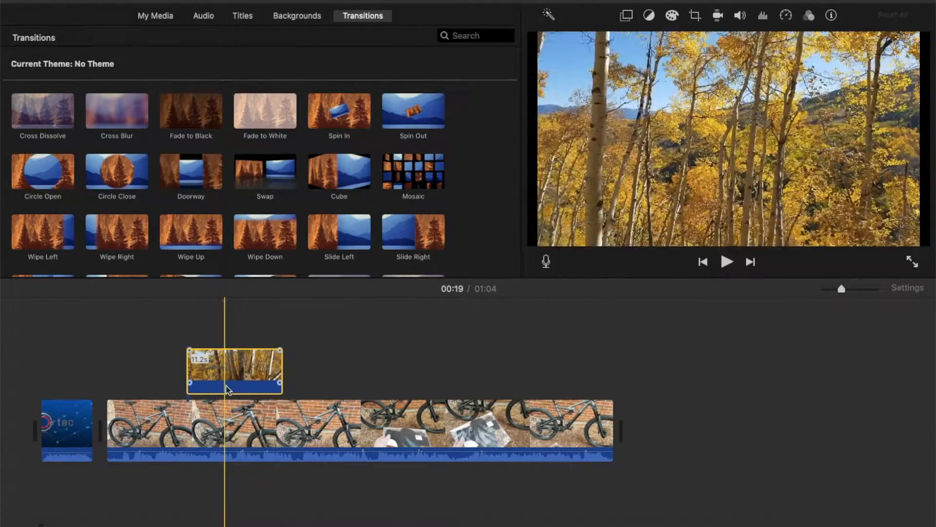